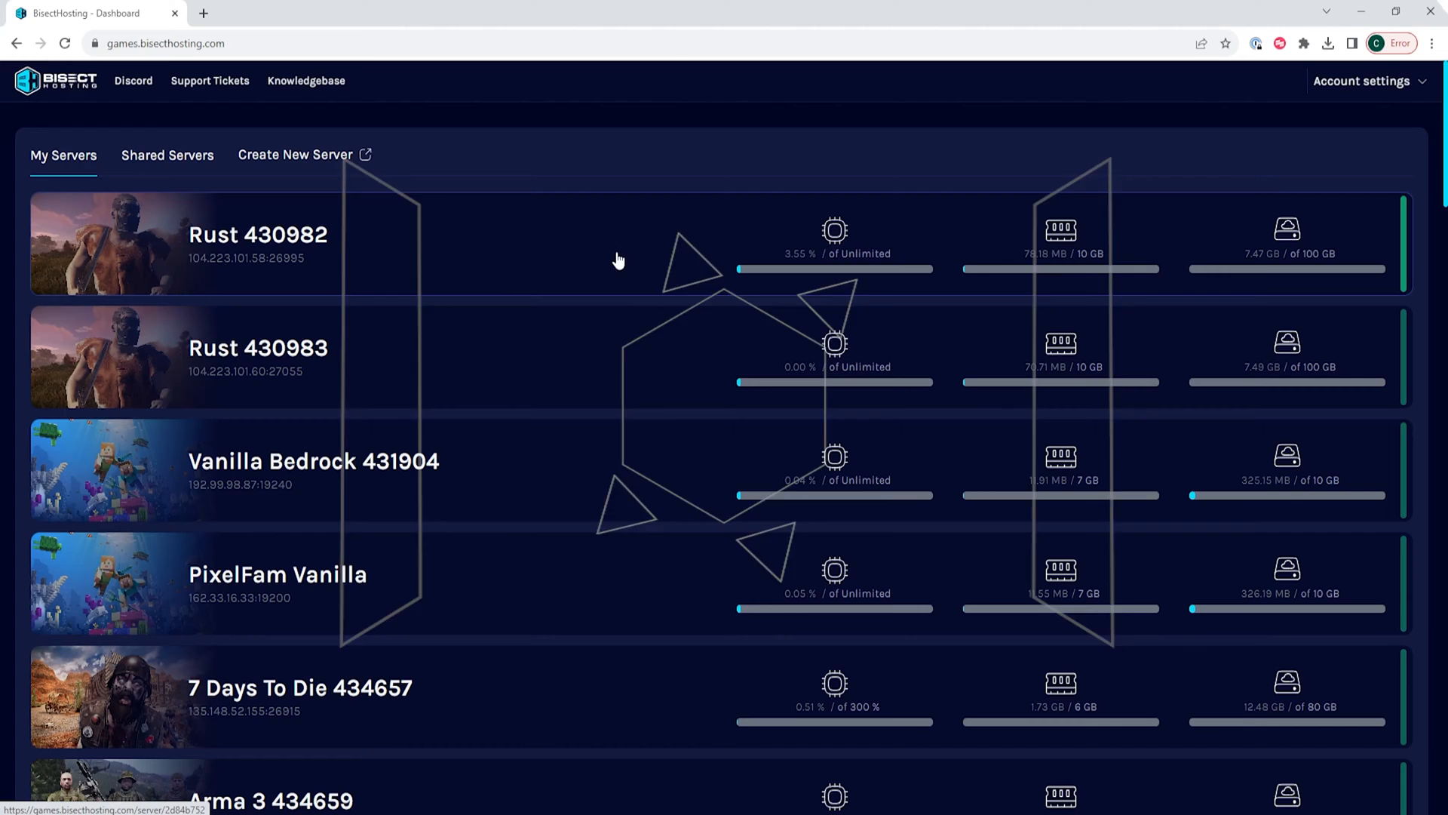
# Scroll to the Valheim 434666 server and stop it from its Home page
pyautogui.scroll(-3)
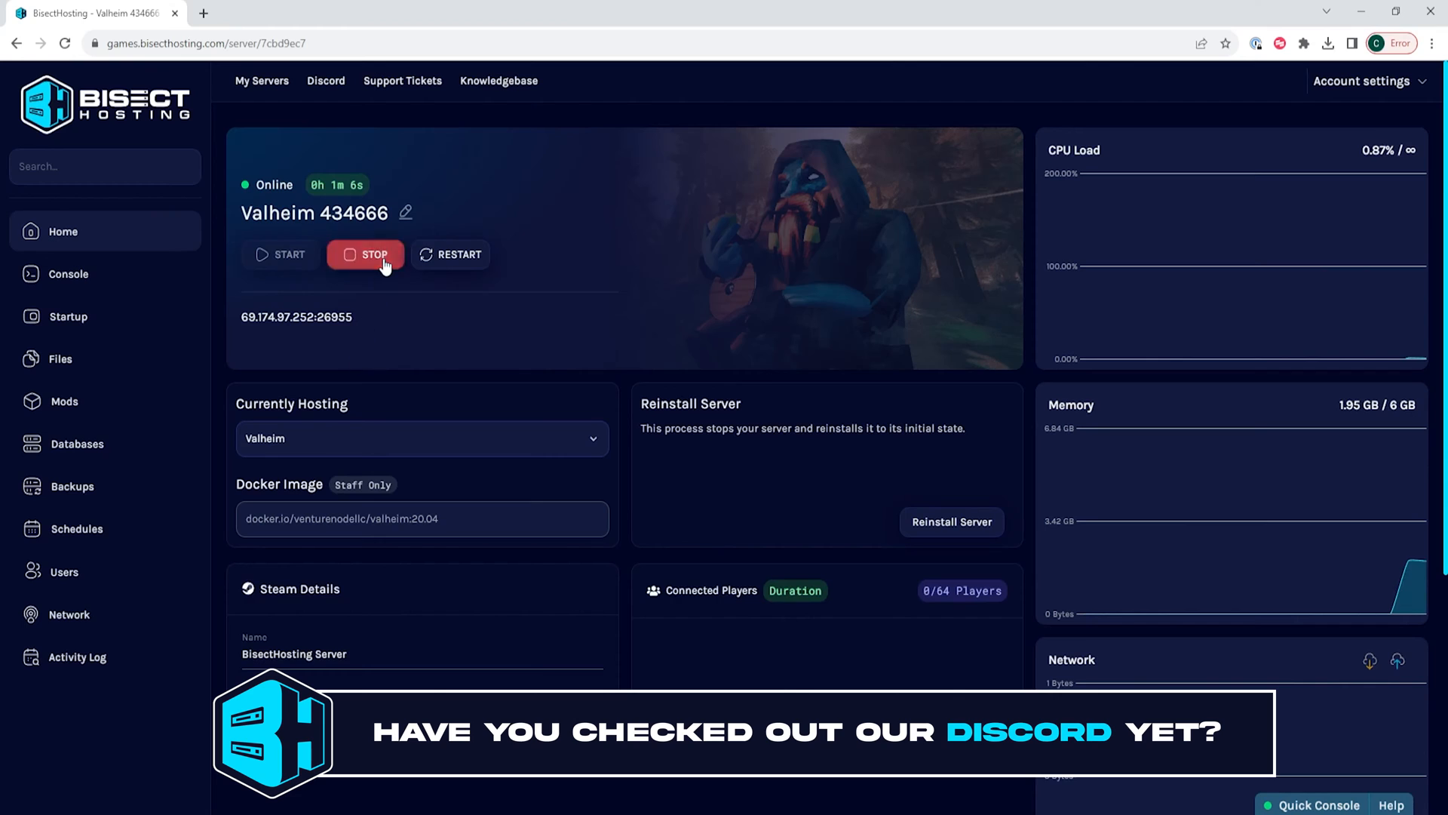
pyautogui.click(365, 254)
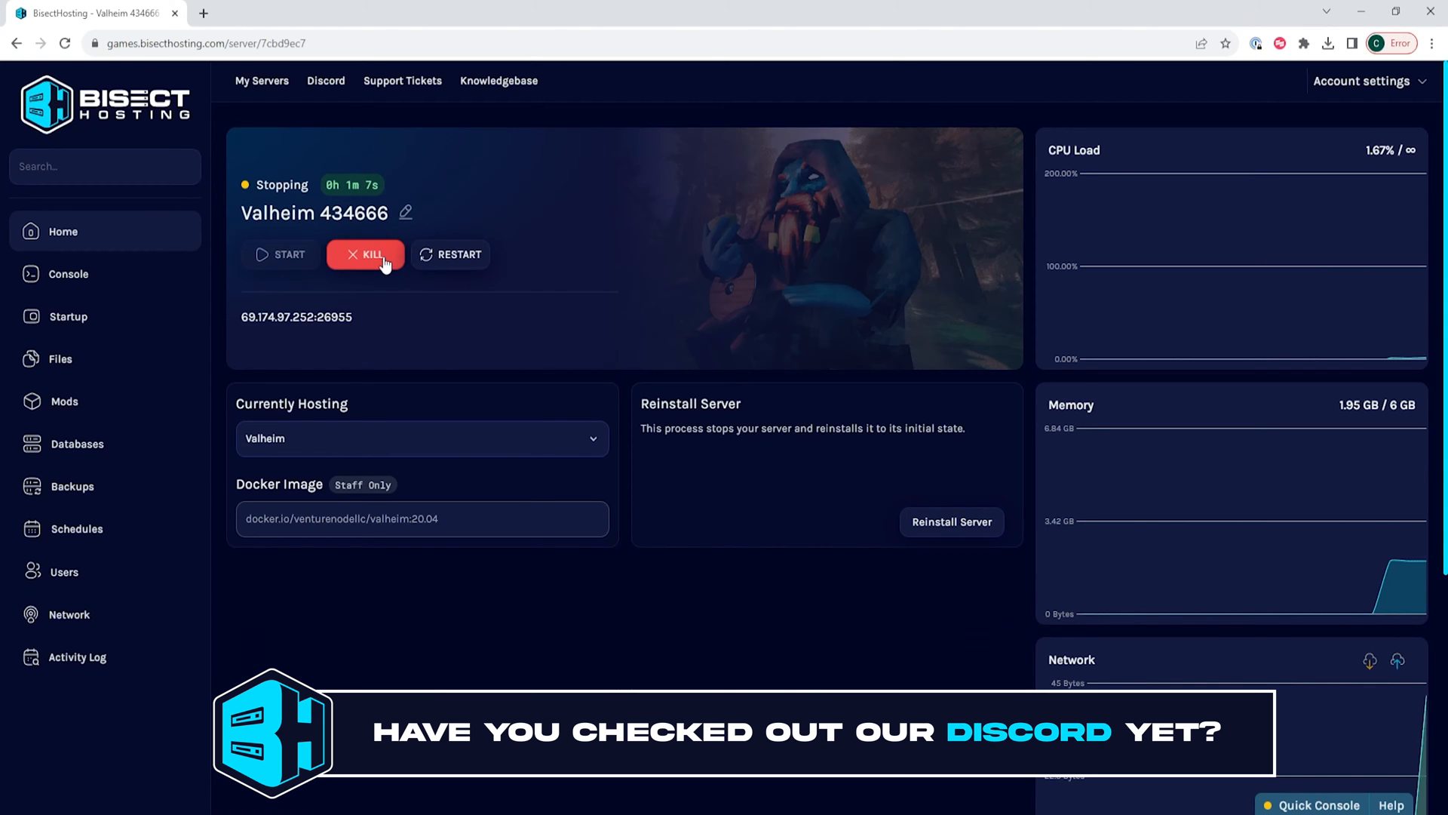
pyautogui.moveTo(69, 317)
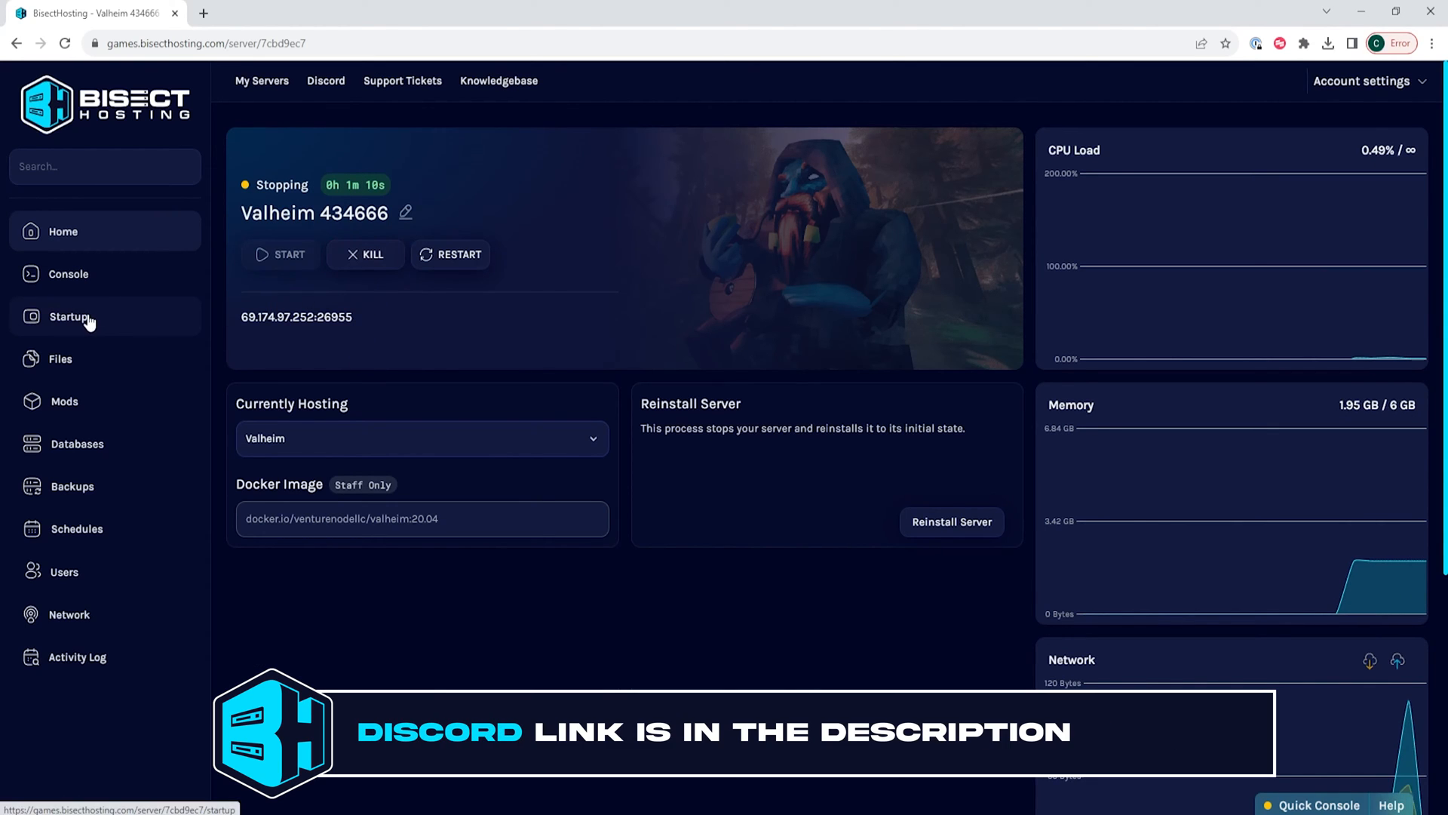
pyautogui.click(68, 316)
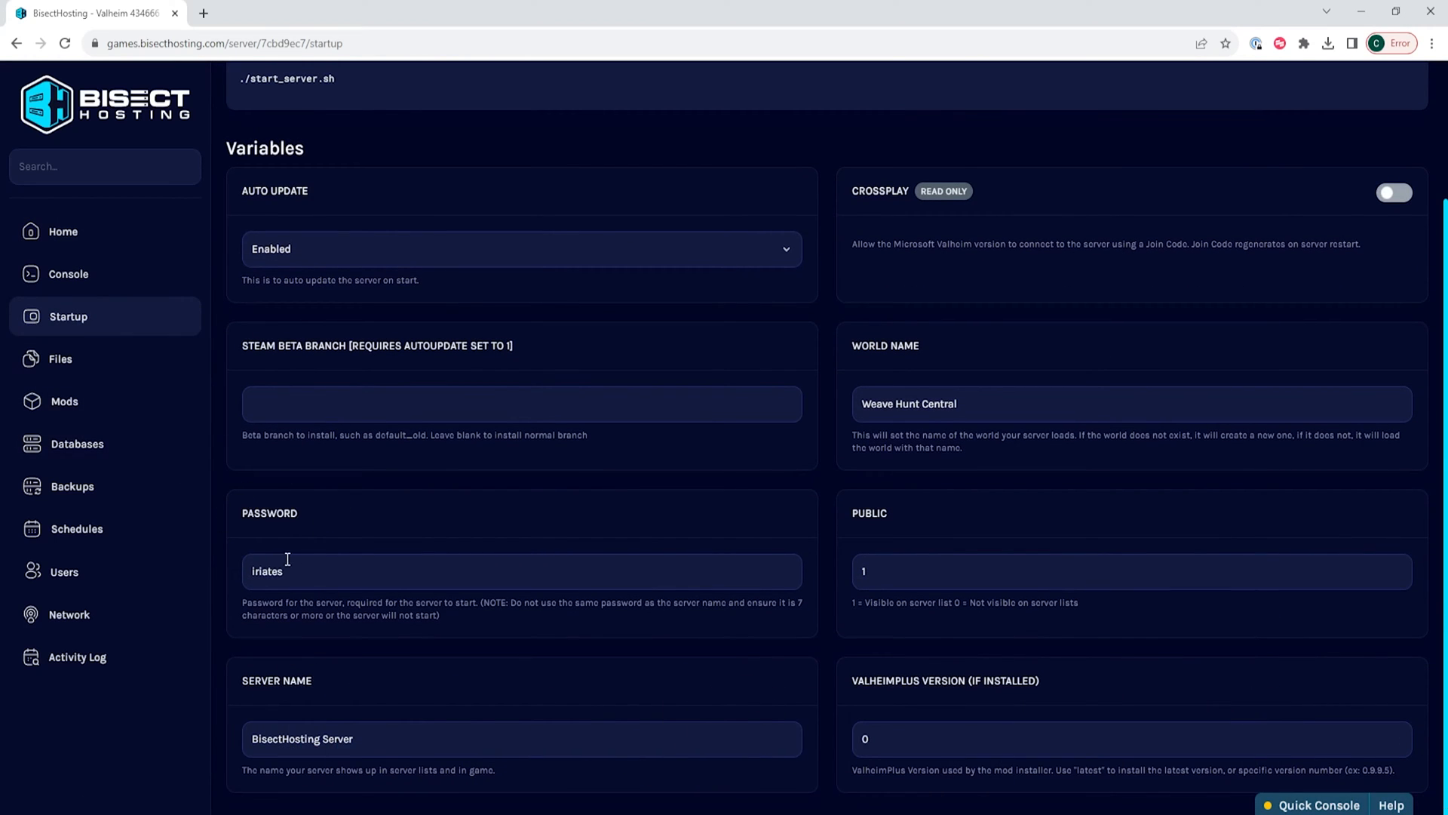
pyautogui.doubleClick(267, 571)
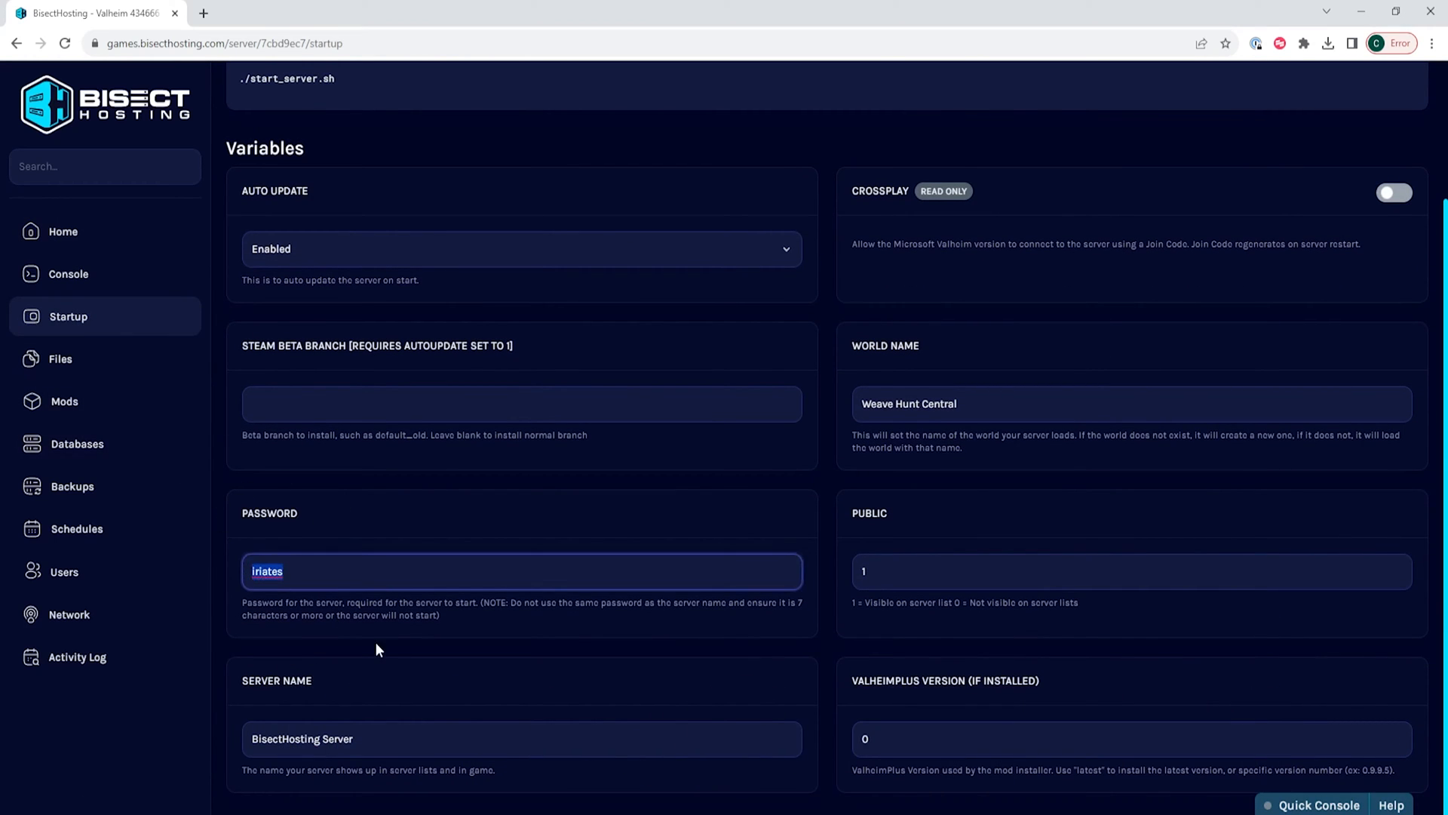
pyautogui.write('s')
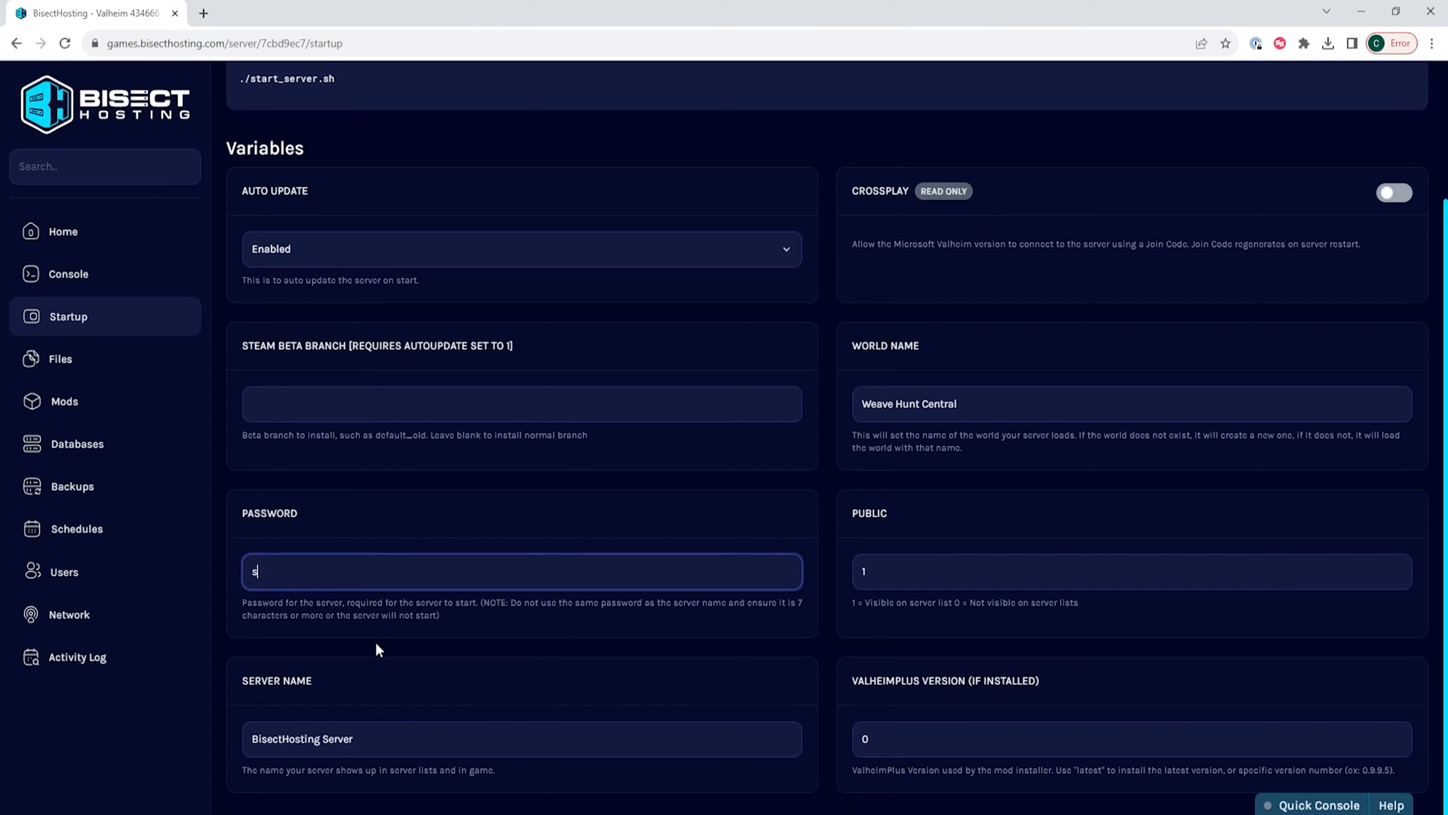
pyautogui.write('even chata')
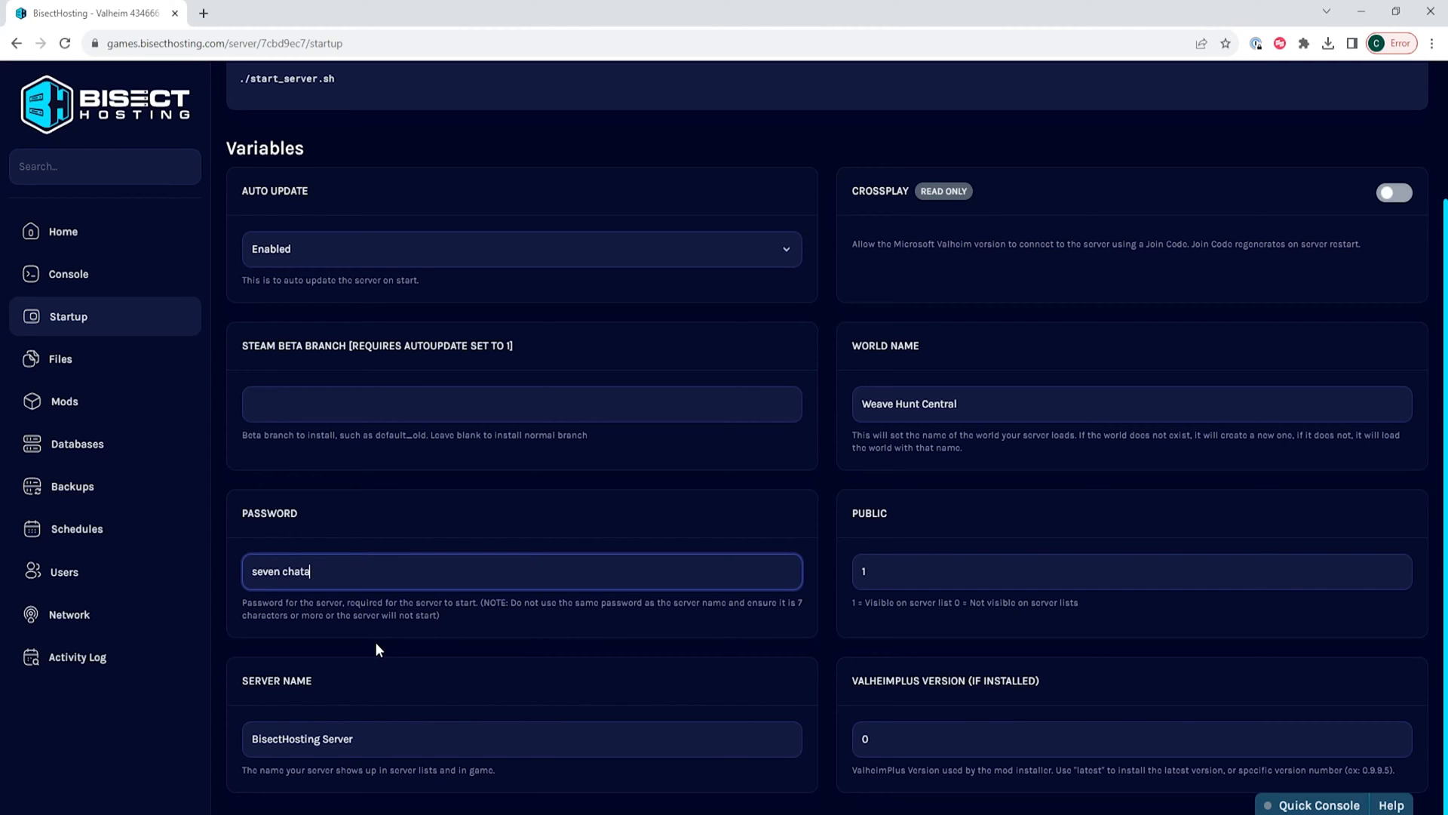
pyautogui.write('sevencharacters')
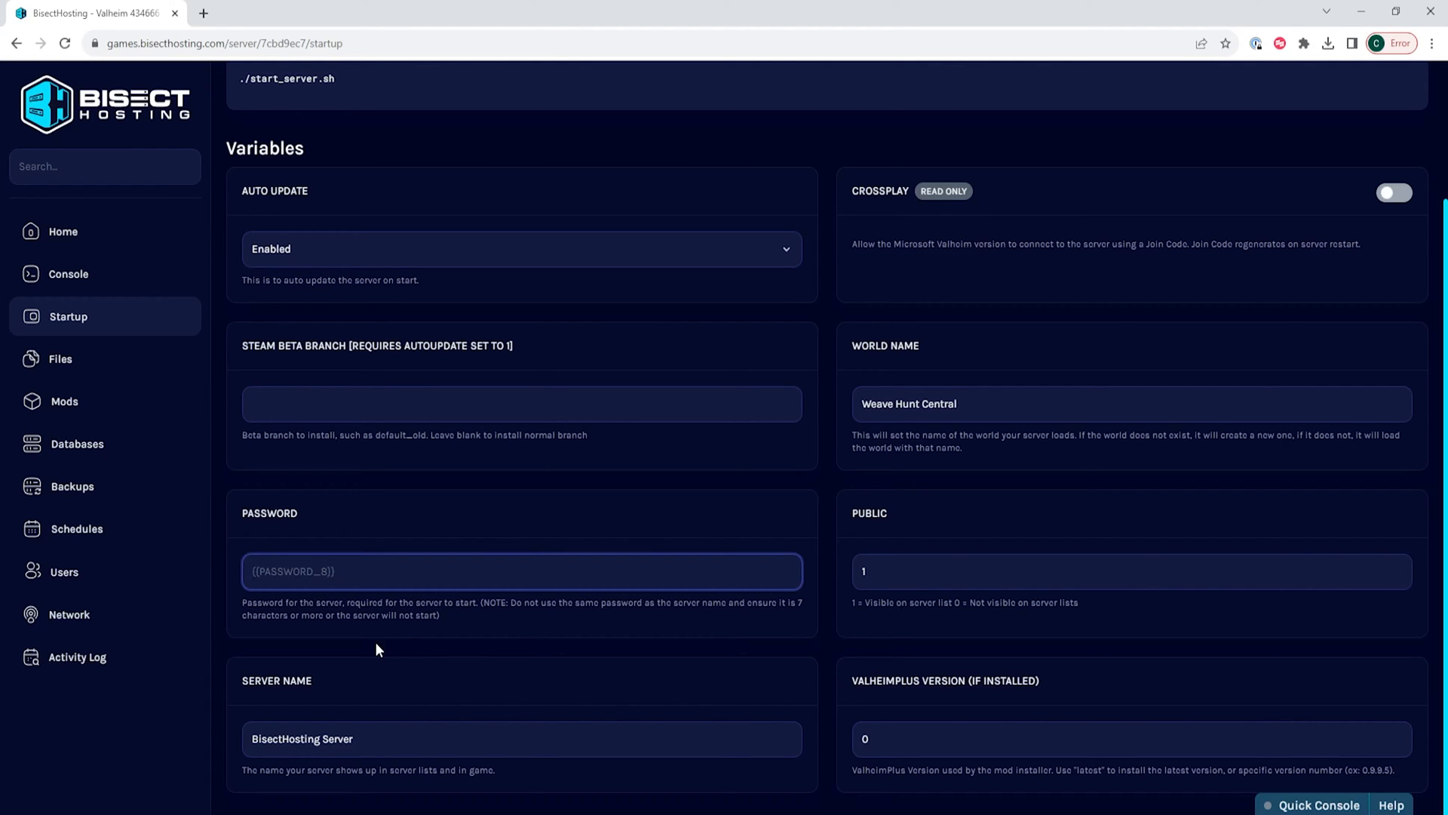
pyautogui.write('ilovebisc')
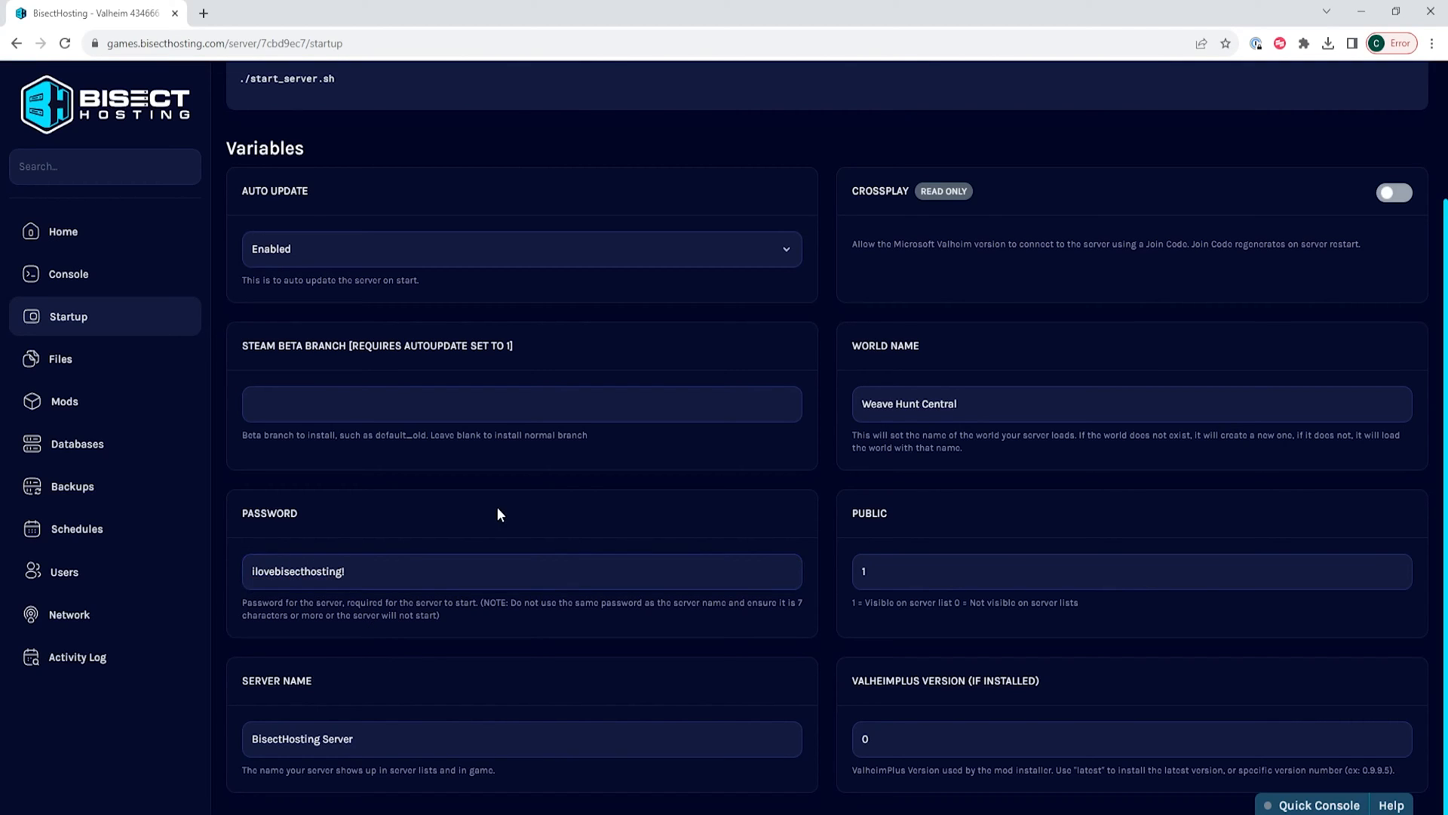
pyautogui.moveTo(365, 495)
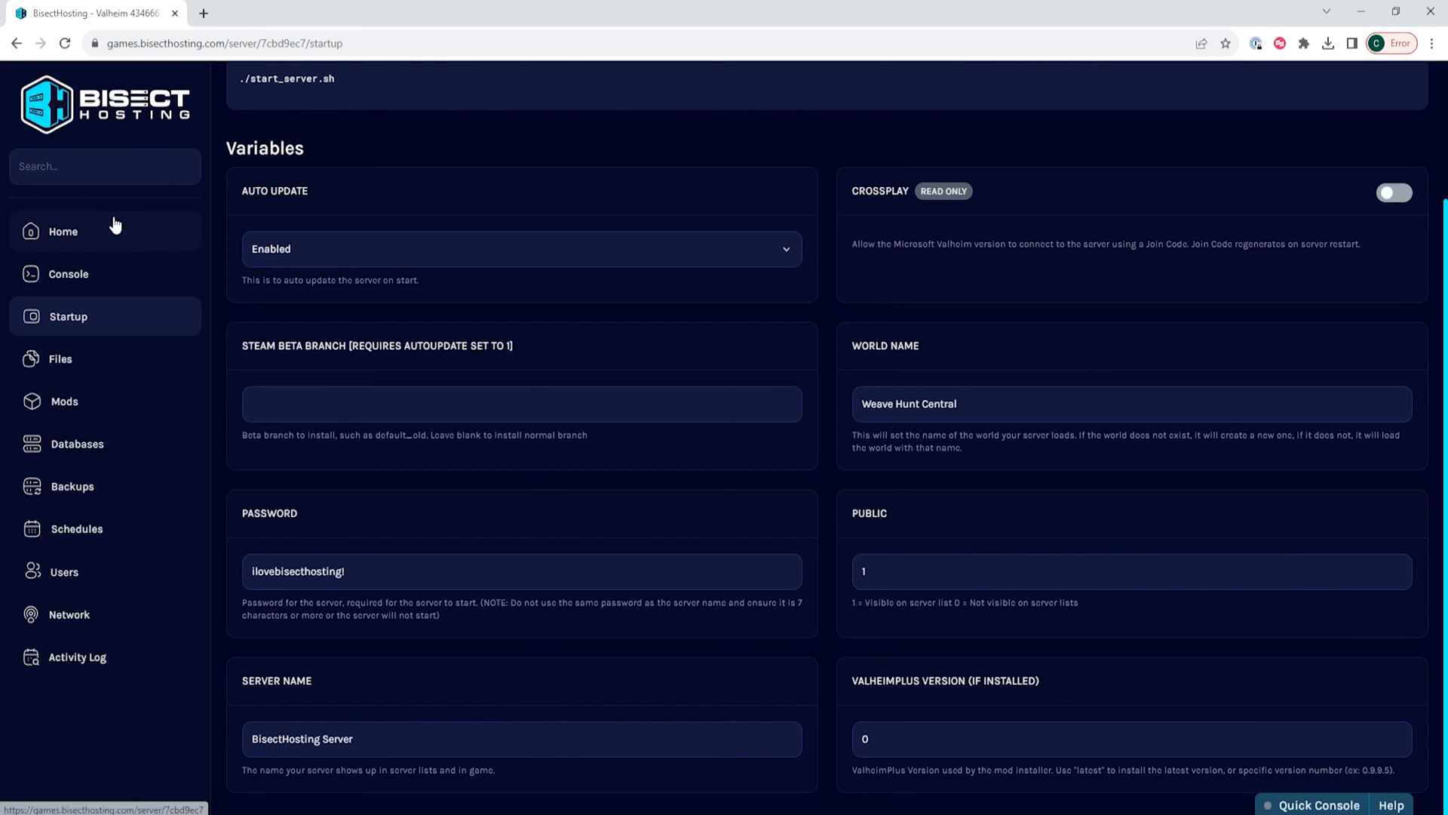
pyautogui.click(63, 231)
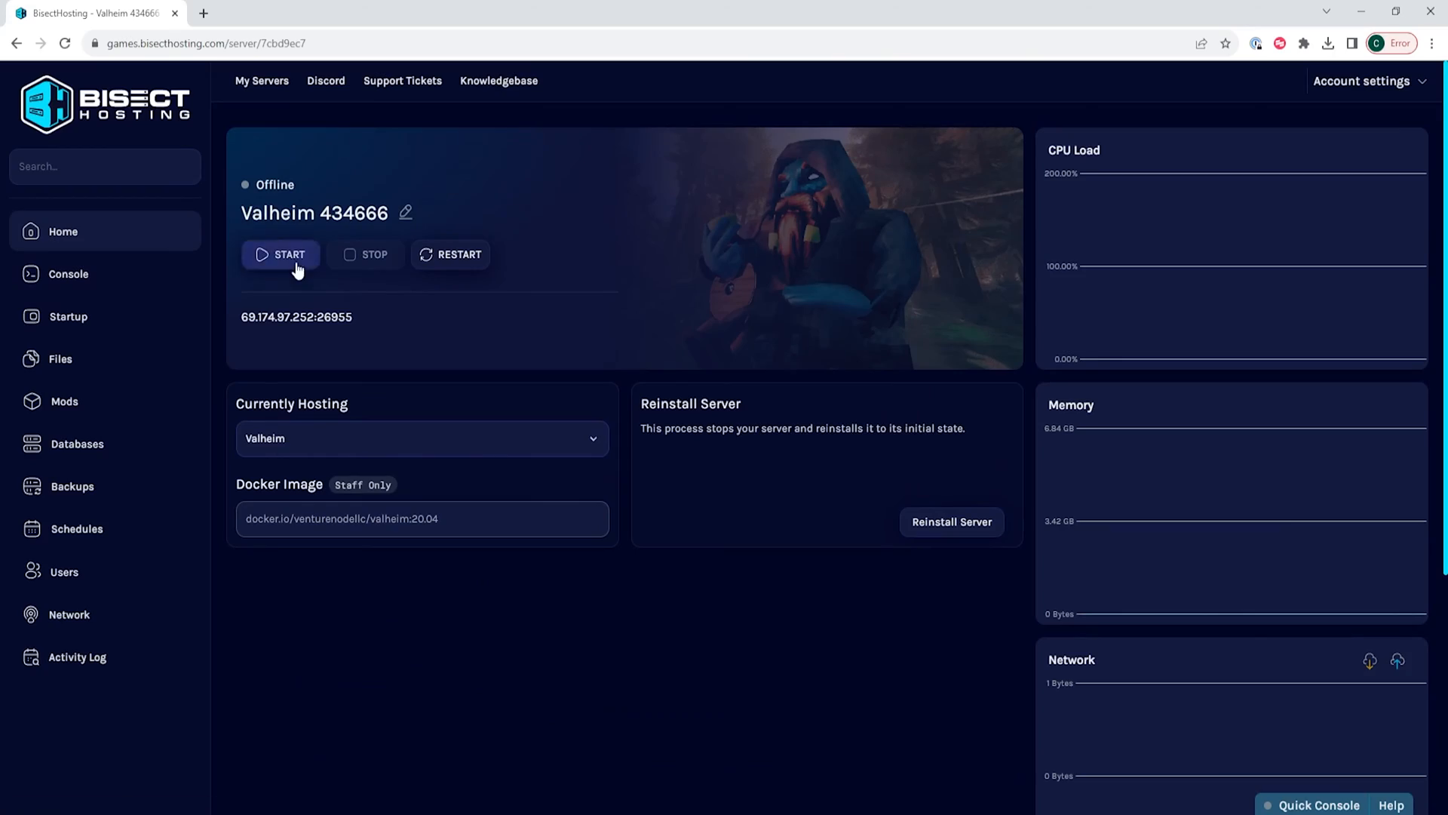